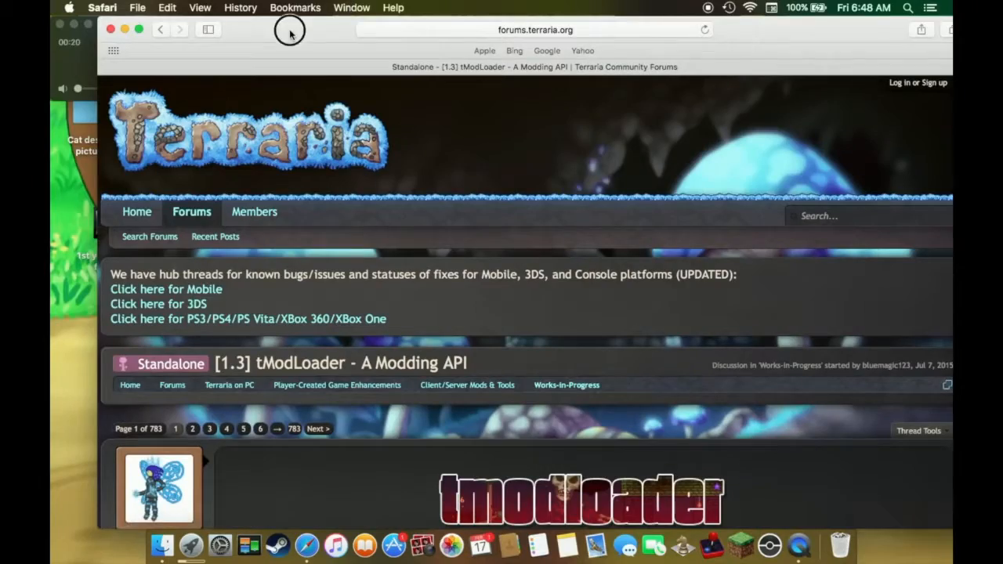
- Scroll the tModLoader forum thread to its Download section with the direct links
{"action": "scroll", "scroll_direction": "down", "scroll_amount": 3}
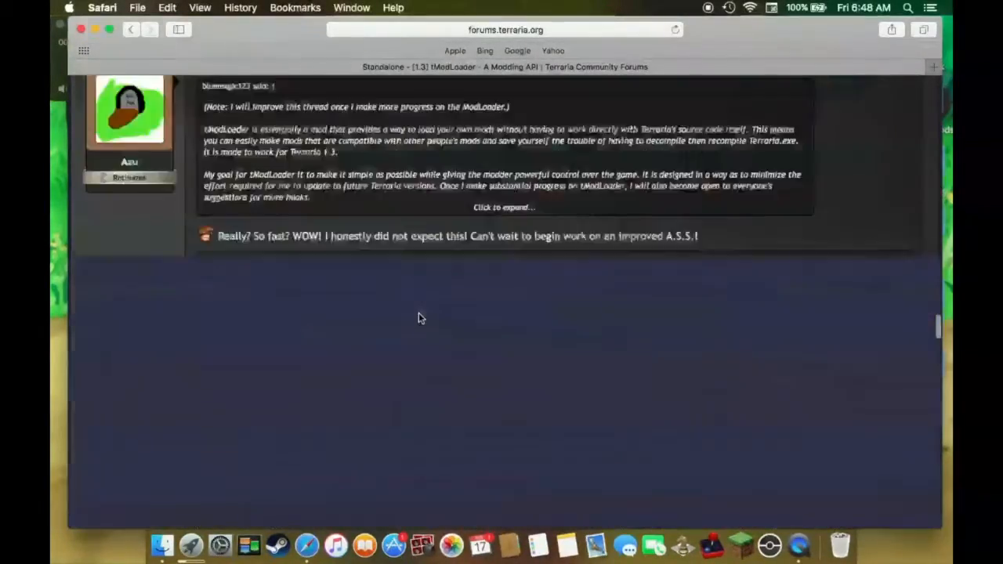
{"action": "scroll", "scroll_direction": "up", "scroll_amount": 3}
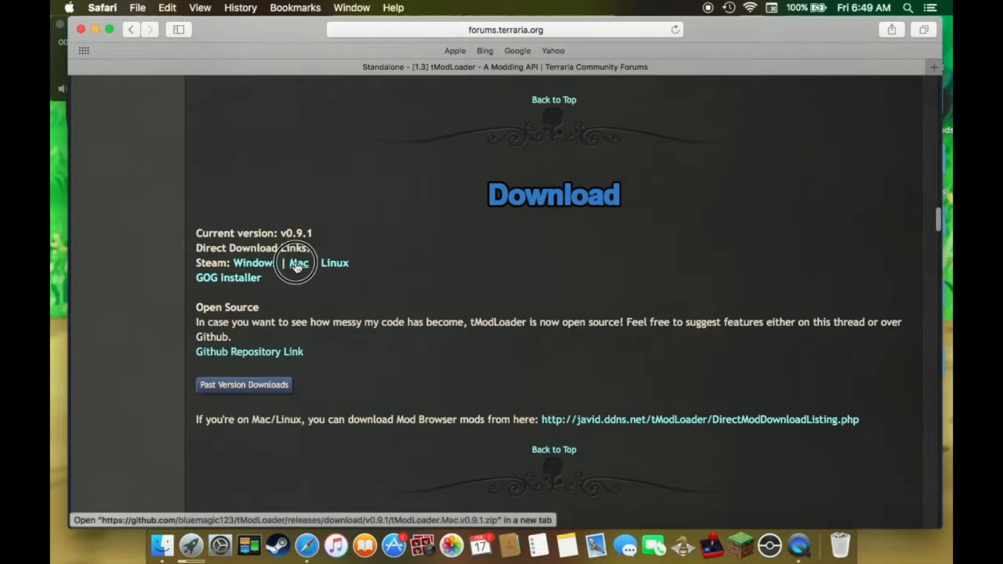
- Download the Mac build of tModLoader and reveal its extracted folder of files
{"action": "left_click", "coordinate": [298, 263]}
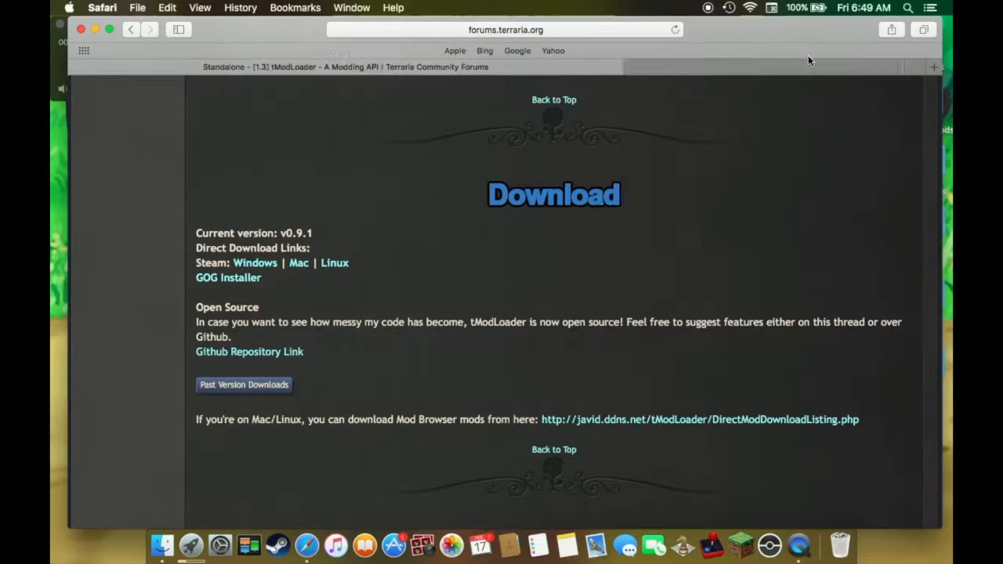
{"action": "left_click", "coordinate": [859, 30]}
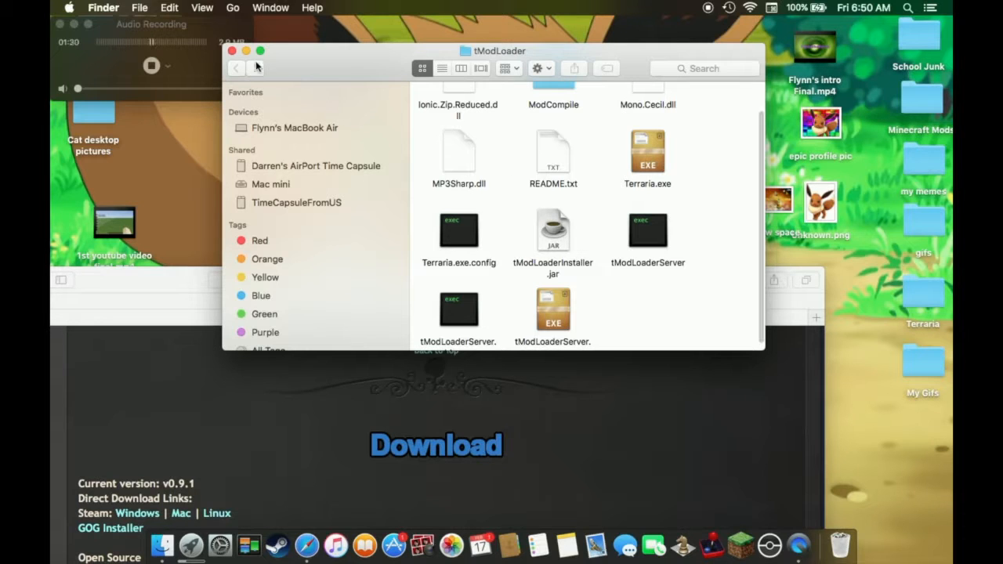
- Close the extracted tModLoader folder window, leaving the folder on the desktop
{"action": "left_click", "coordinate": [232, 50]}
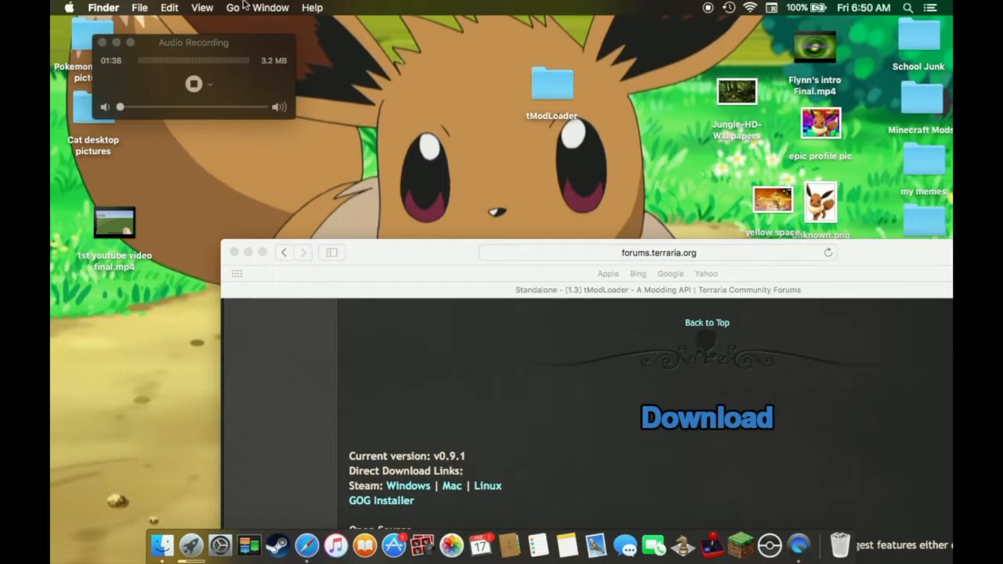
- Jump to the user Library folder via Finder's Go menu
{"action": "left_click", "coordinate": [232, 6]}
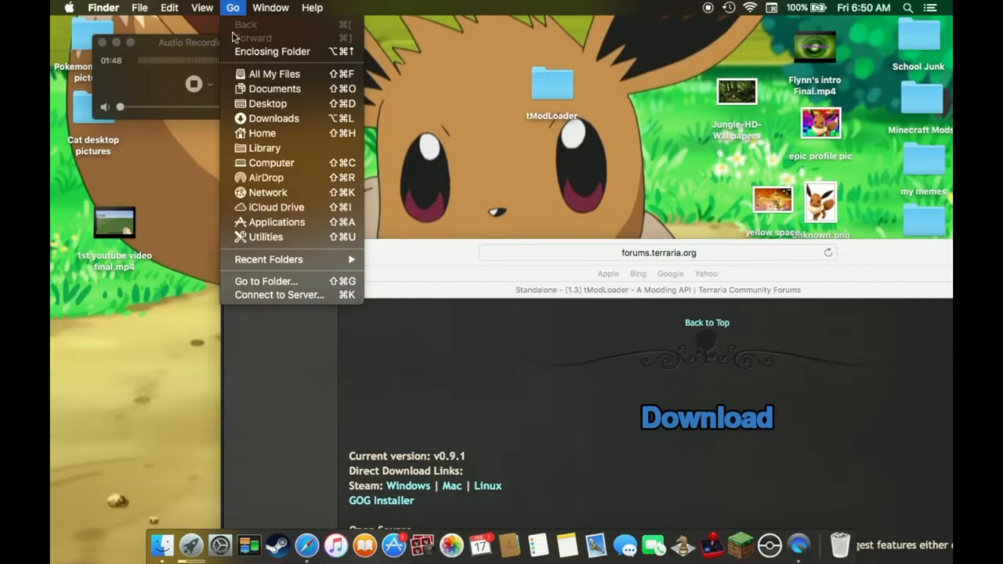
{"action": "mouse_move", "coordinate": [265, 147]}
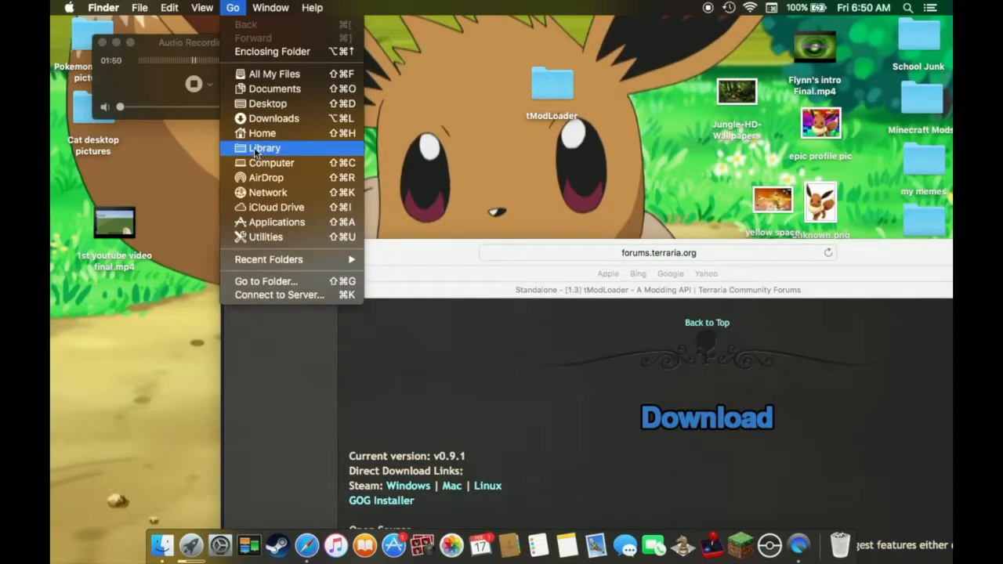
{"action": "left_click", "coordinate": [263, 147]}
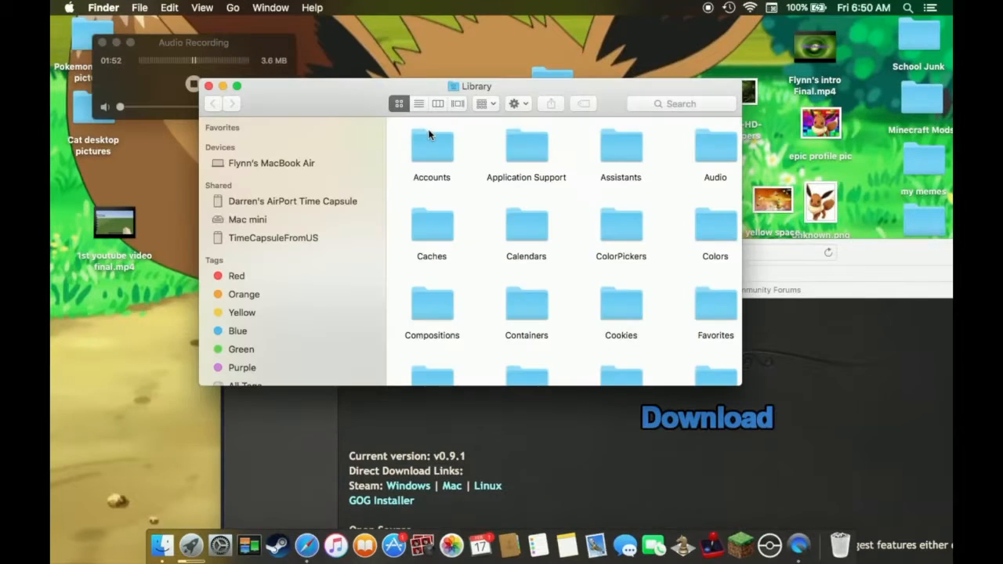
- Drill into Application Support/Terraria/ModLoader/Mods to show ThoriumMod.tmod
{"action": "double_click", "coordinate": [527, 149]}
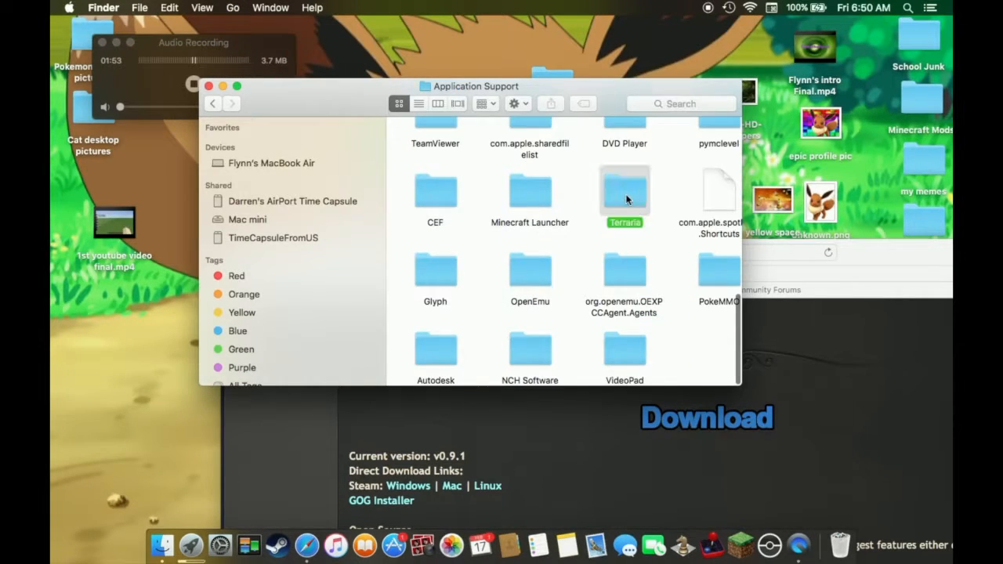
{"action": "double_click", "coordinate": [624, 191]}
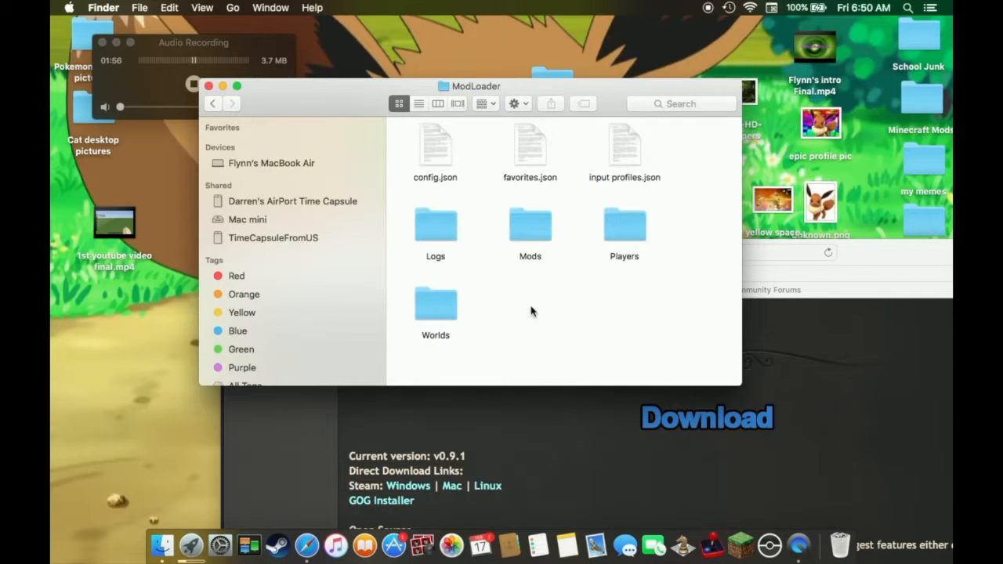
{"action": "left_click", "coordinate": [530, 227]}
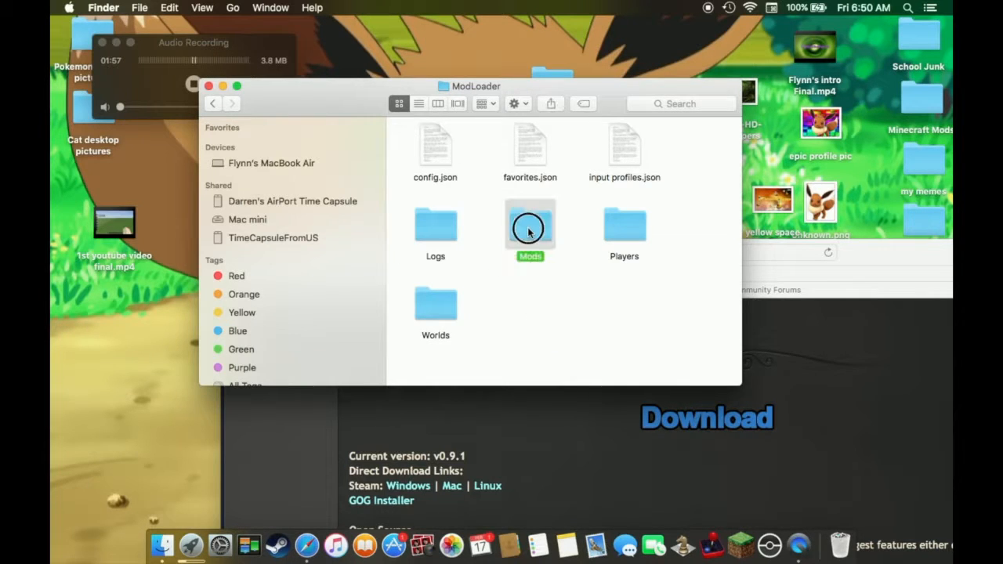
{"action": "double_click", "coordinate": [530, 226]}
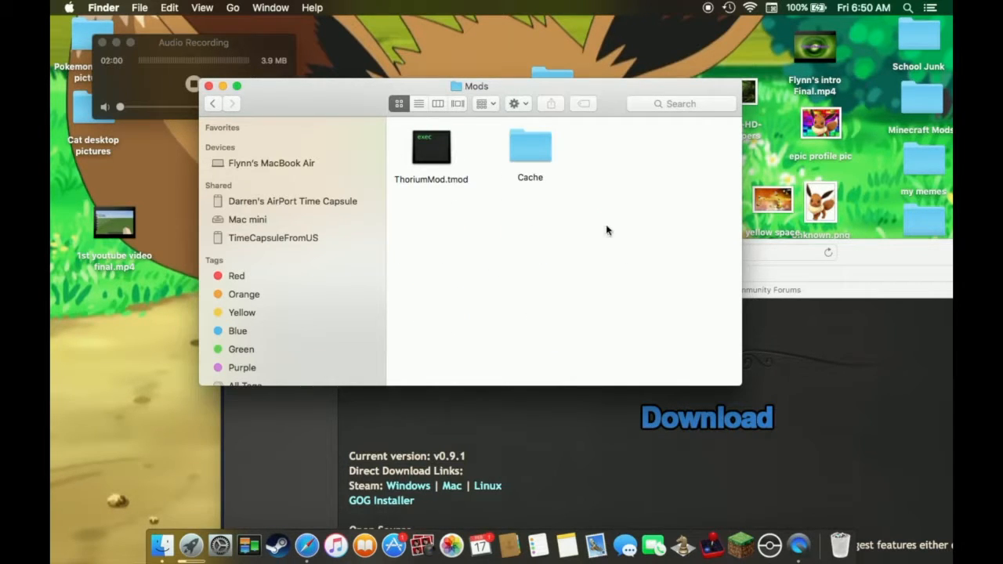
{"action": "mouse_move", "coordinate": [398, 131]}
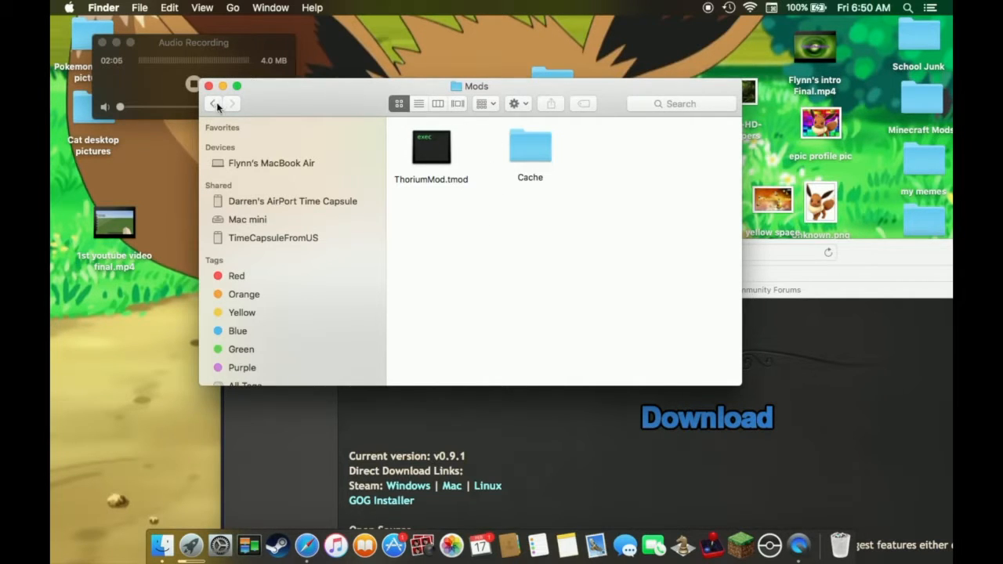
{"action": "mouse_move", "coordinate": [233, 103]}
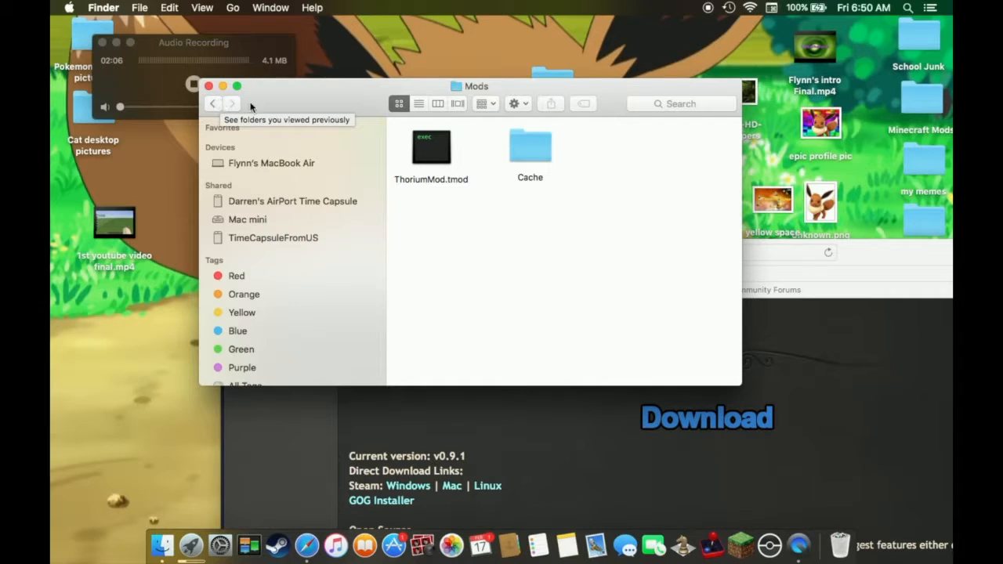
{"action": "mouse_move", "coordinate": [468, 243]}
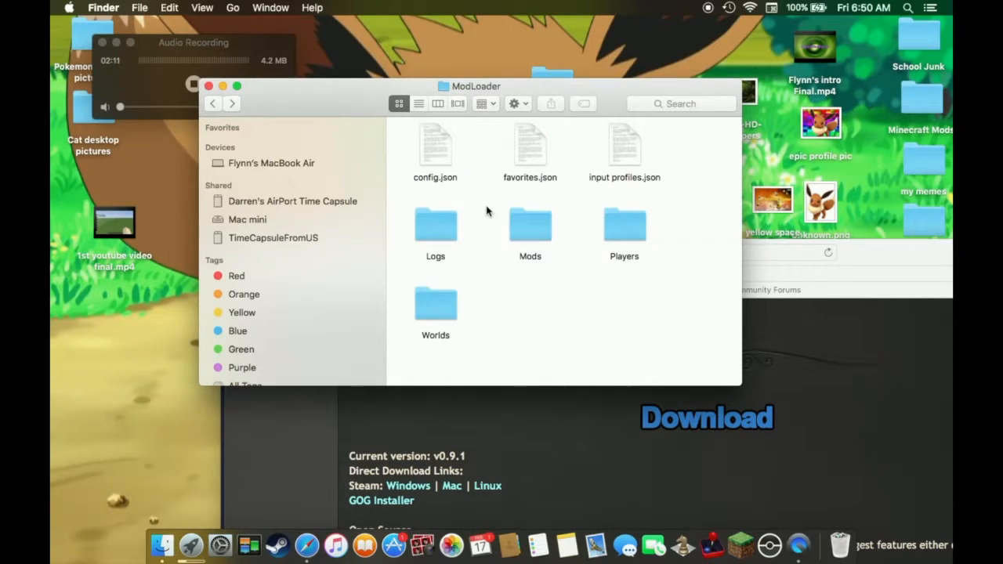
- Navigate back up through the folders toward Terraria and beyond
{"action": "left_click", "coordinate": [213, 103]}
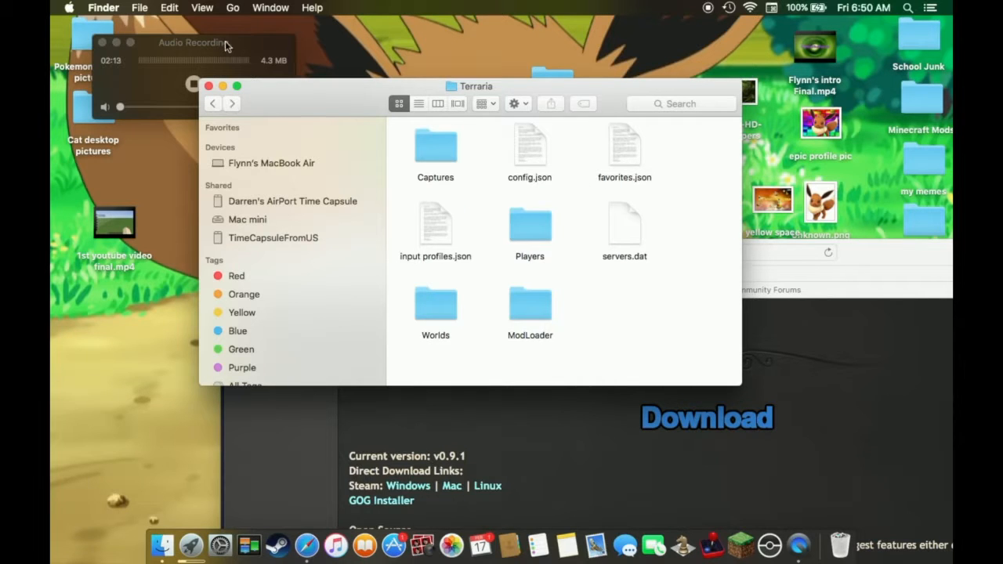
{"action": "left_click", "coordinate": [208, 84]}
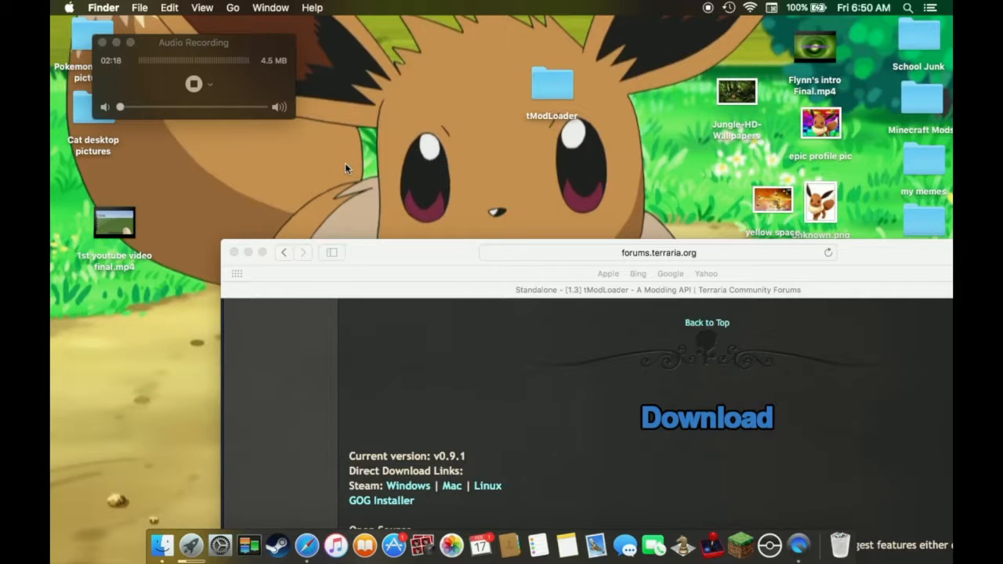
{"action": "mouse_move", "coordinate": [386, 119]}
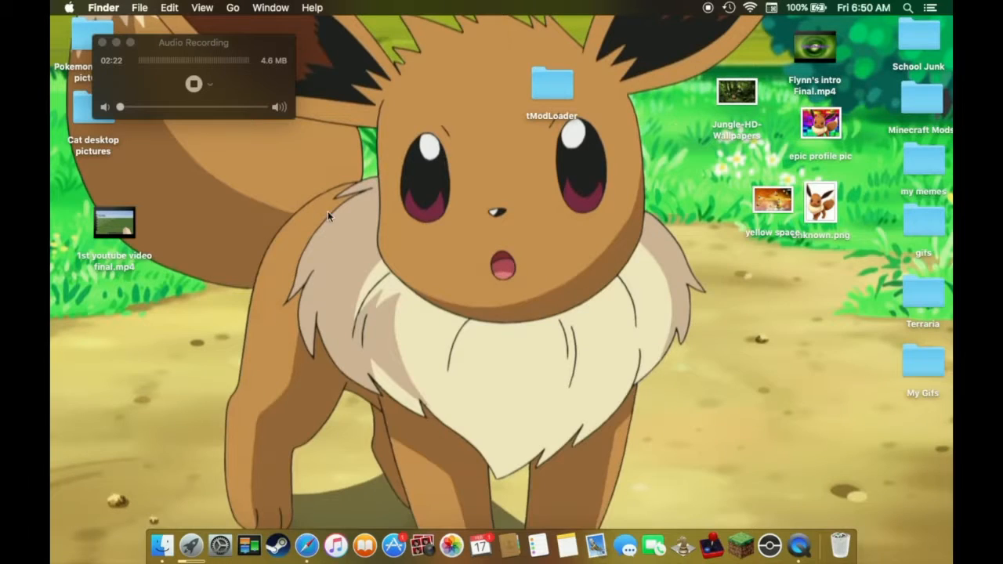
{"action": "mouse_move", "coordinate": [201, 133]}
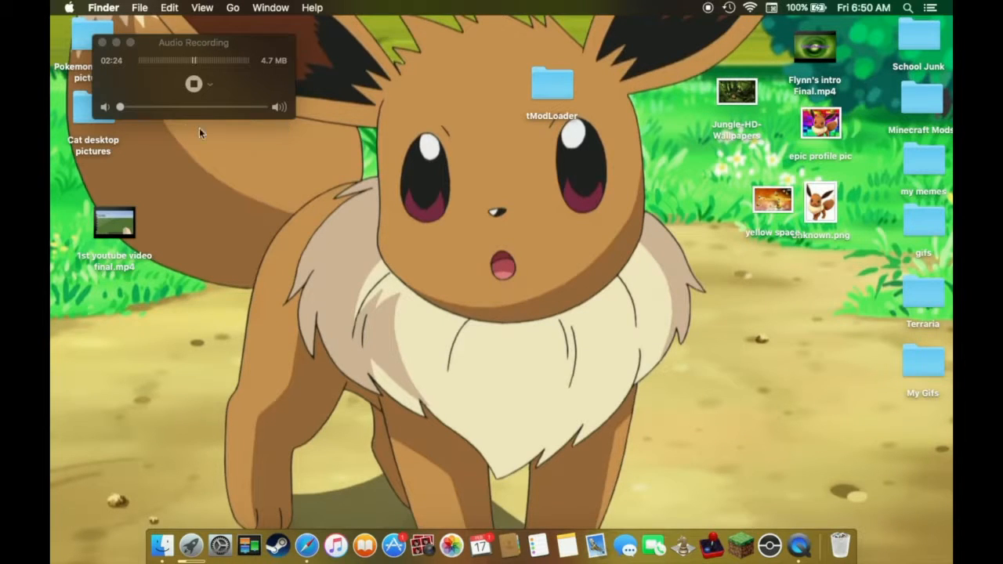
- Stop the QuickTime audio recording, leaving only the desktop showing
{"action": "left_click", "coordinate": [194, 84]}
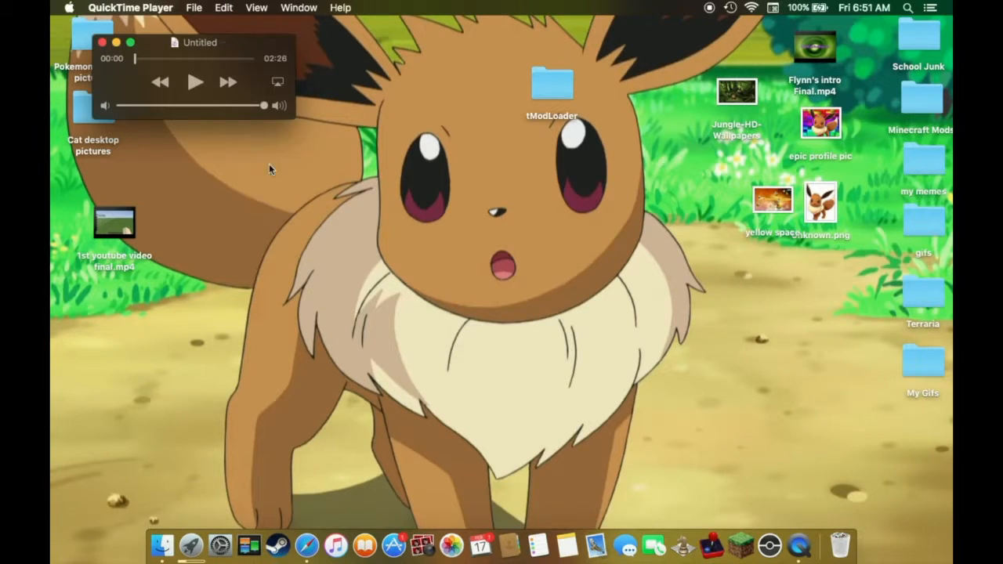